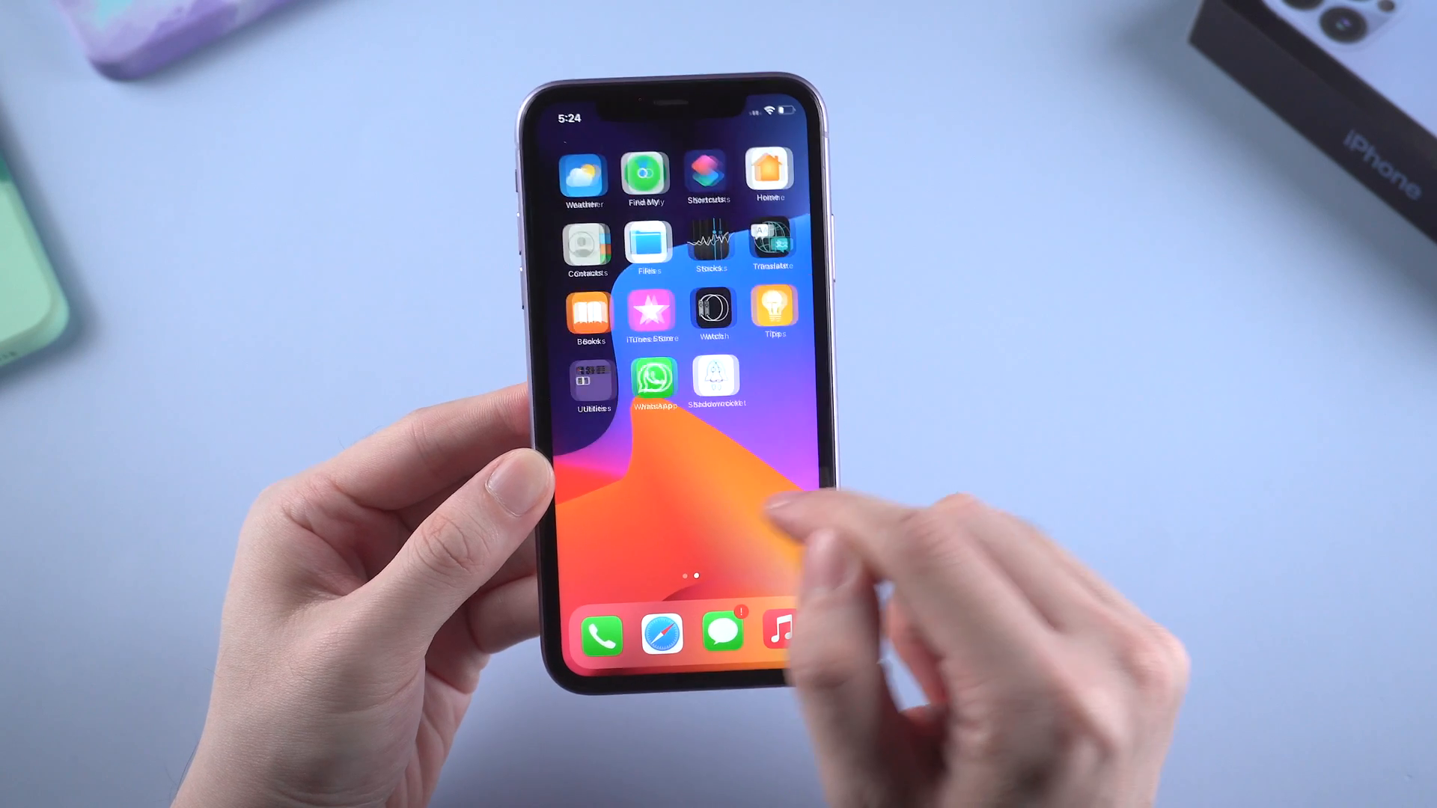
Put the stuck iPhone 11 into recovery mode, dismiss the success message, then exit recovery mode.
scroll("left", 3)
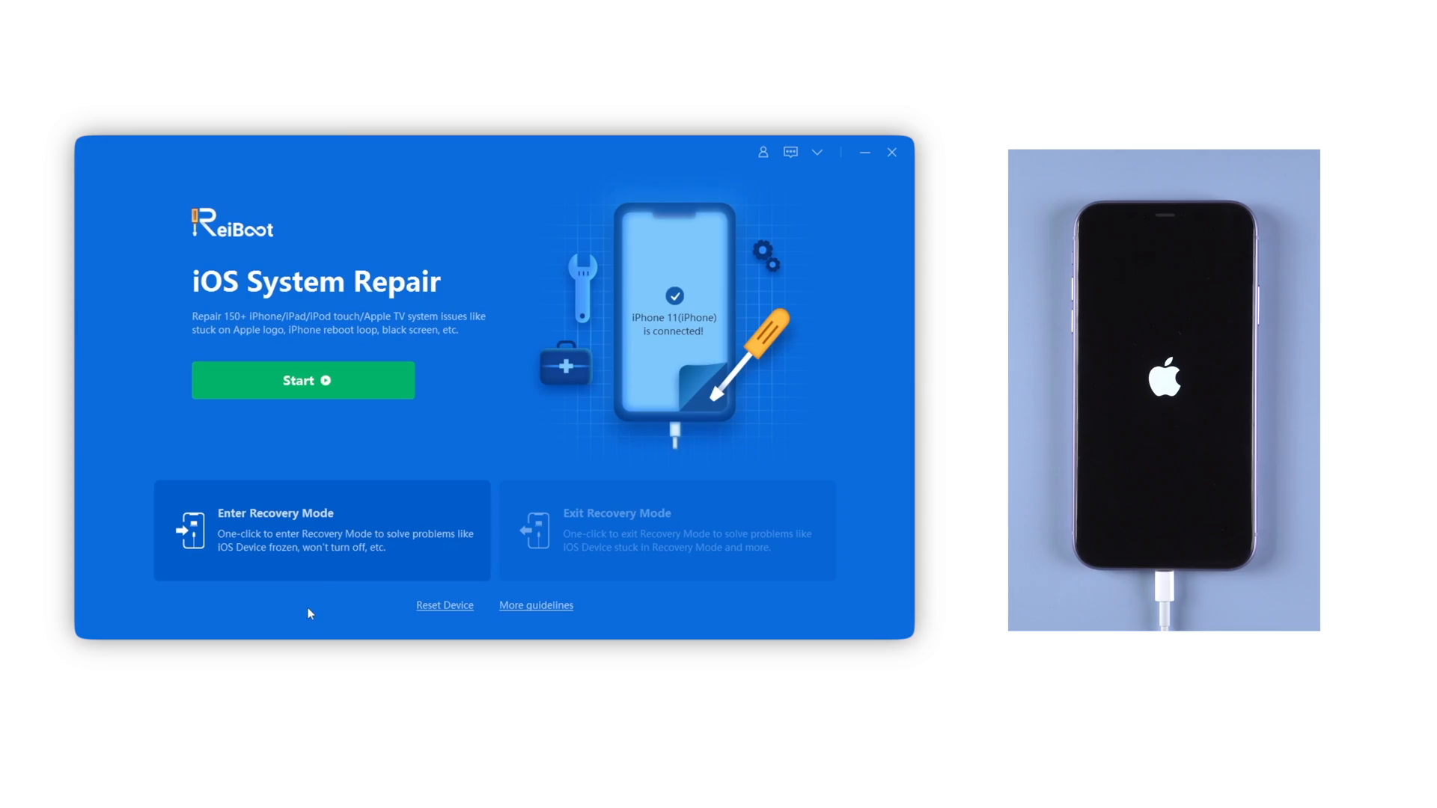
left_click(321, 532)
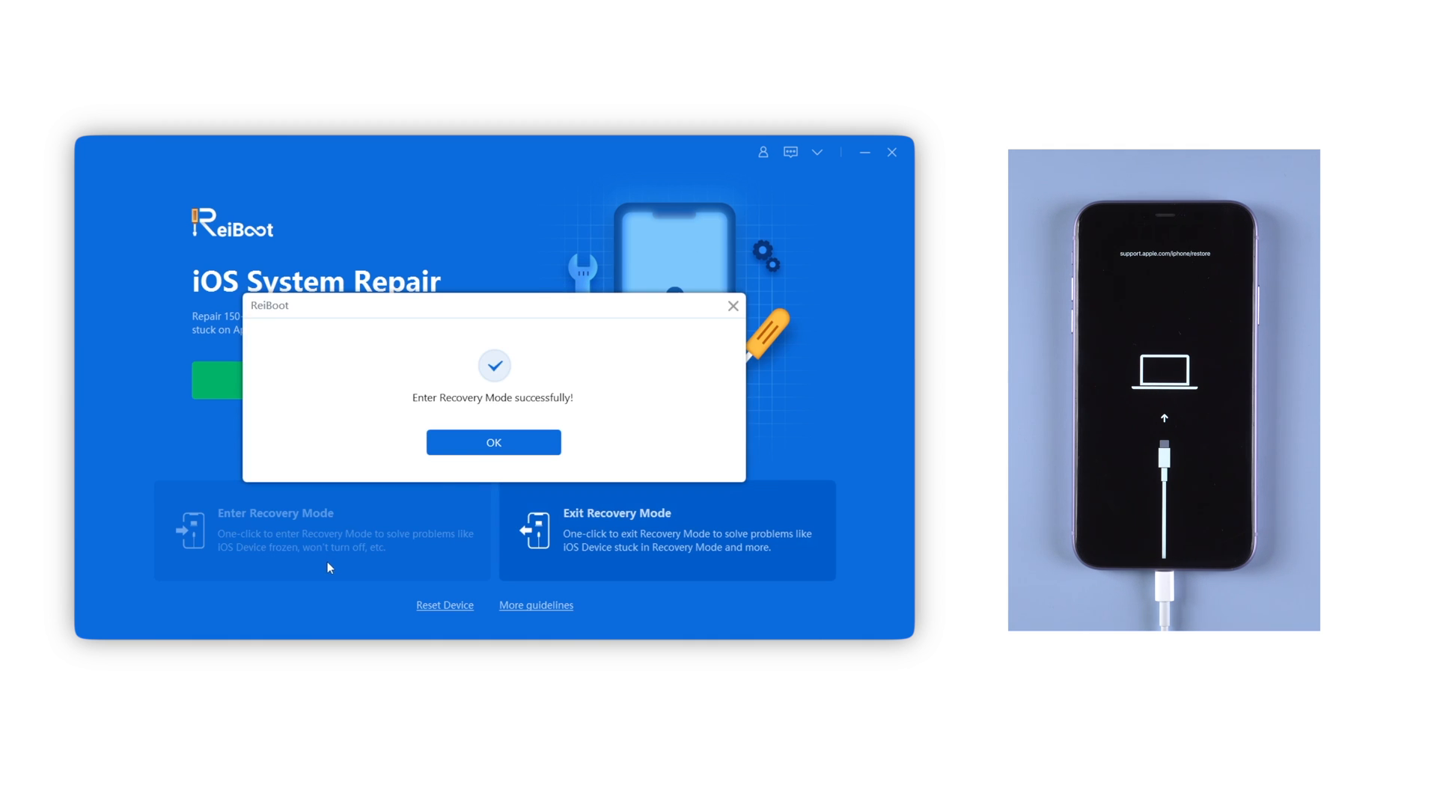
left_click(492, 442)
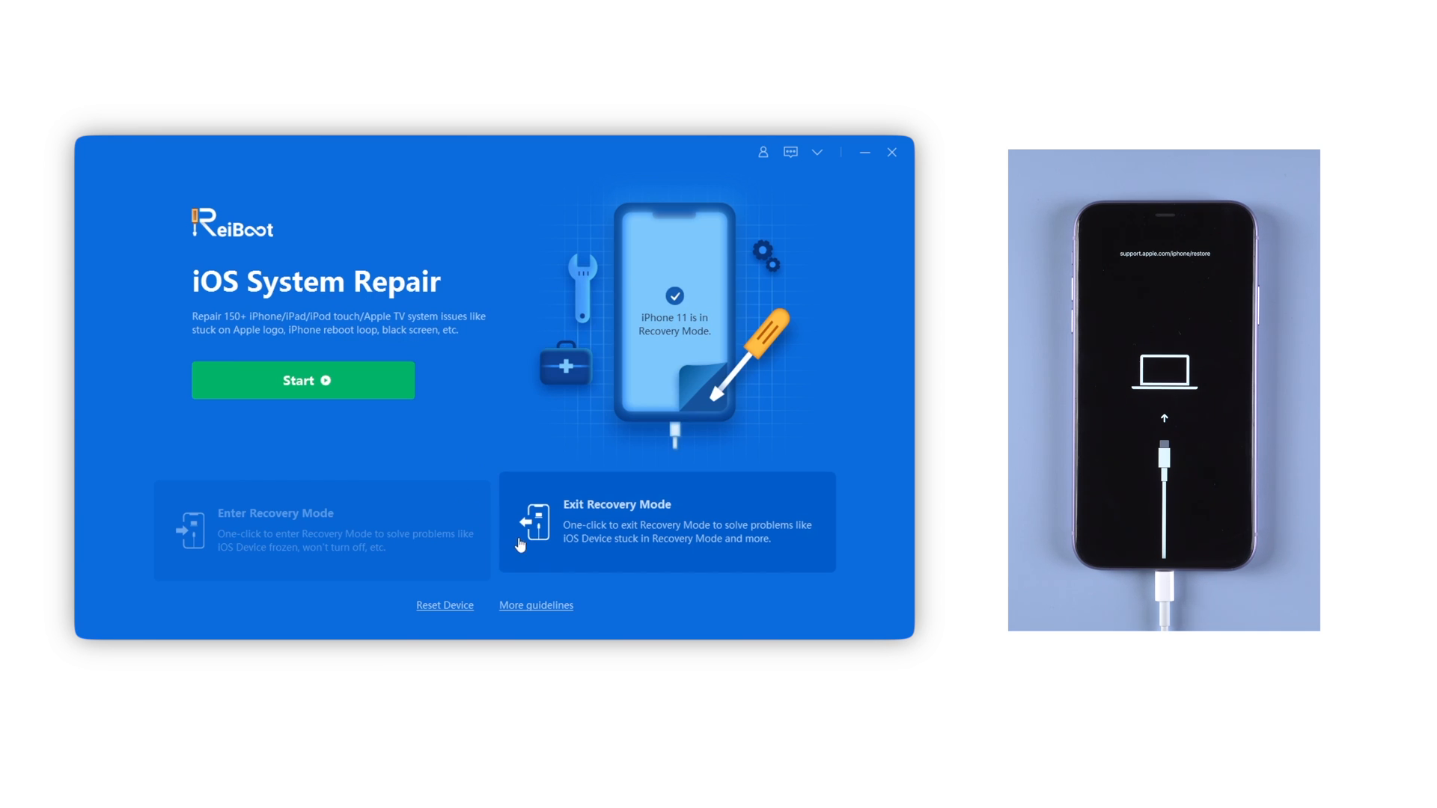
left_click(665, 522)
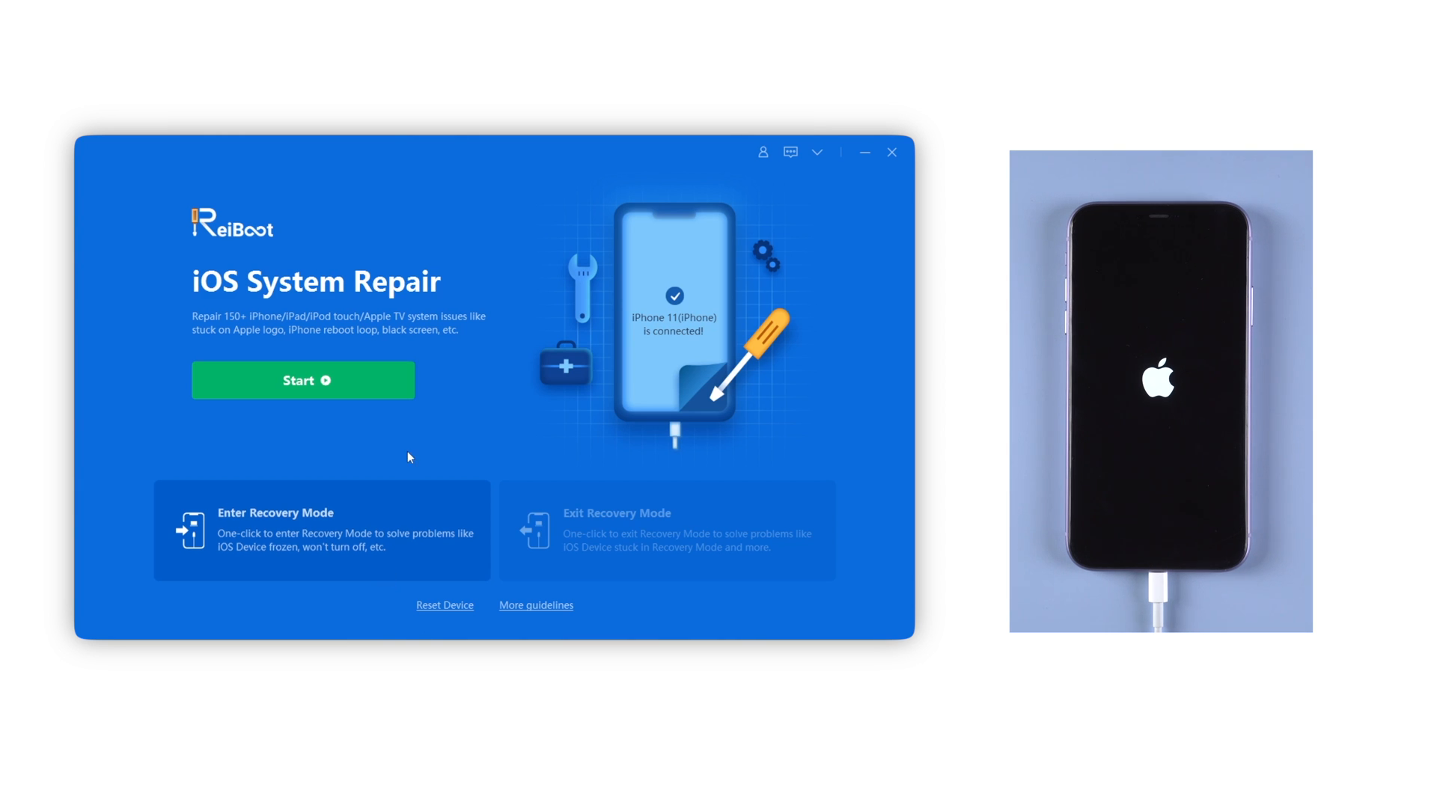
Choose Standard Repair, download the iOS 15.2 firmware, and launch the repair on the iPhone 11.
left_click(302, 380)
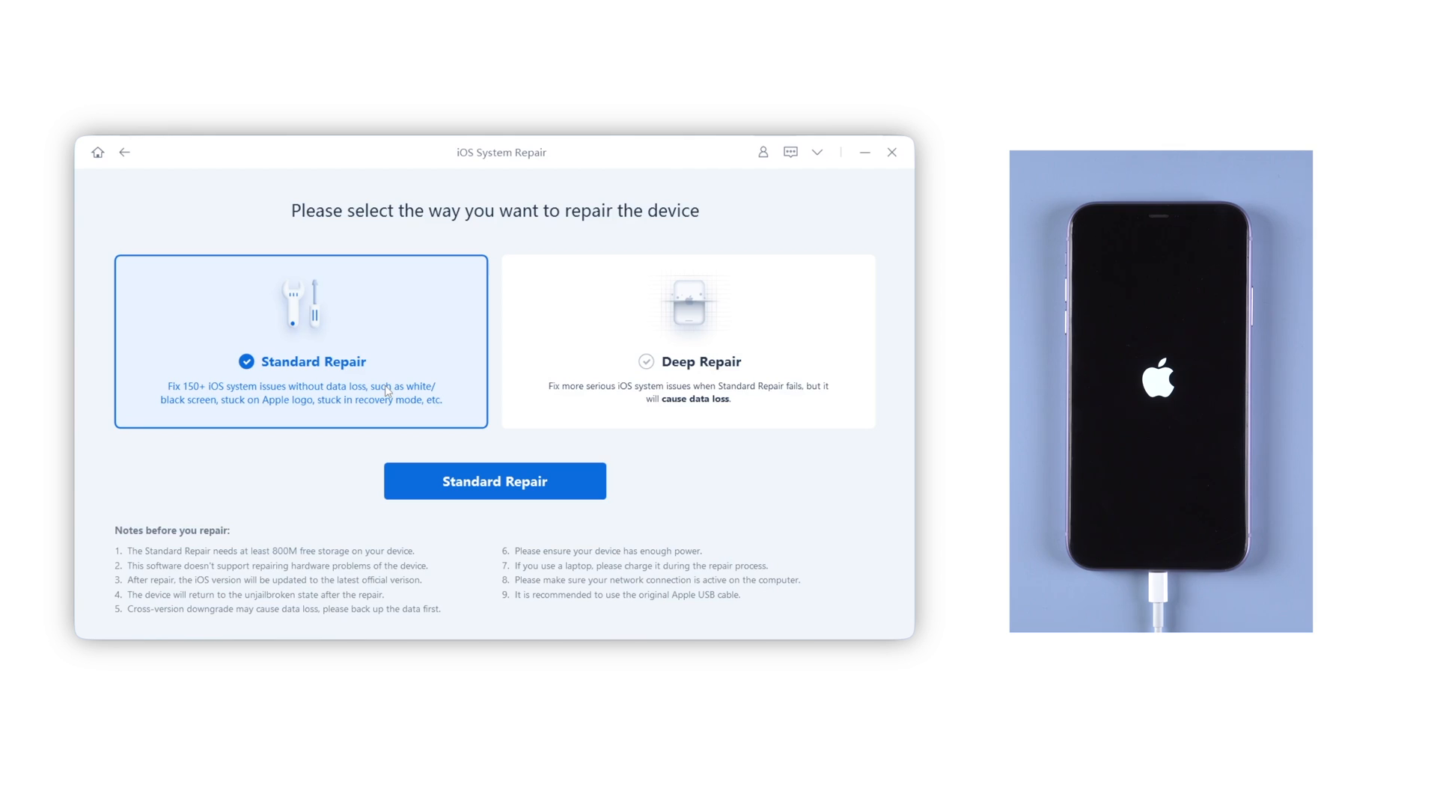
mouse_move(332, 469)
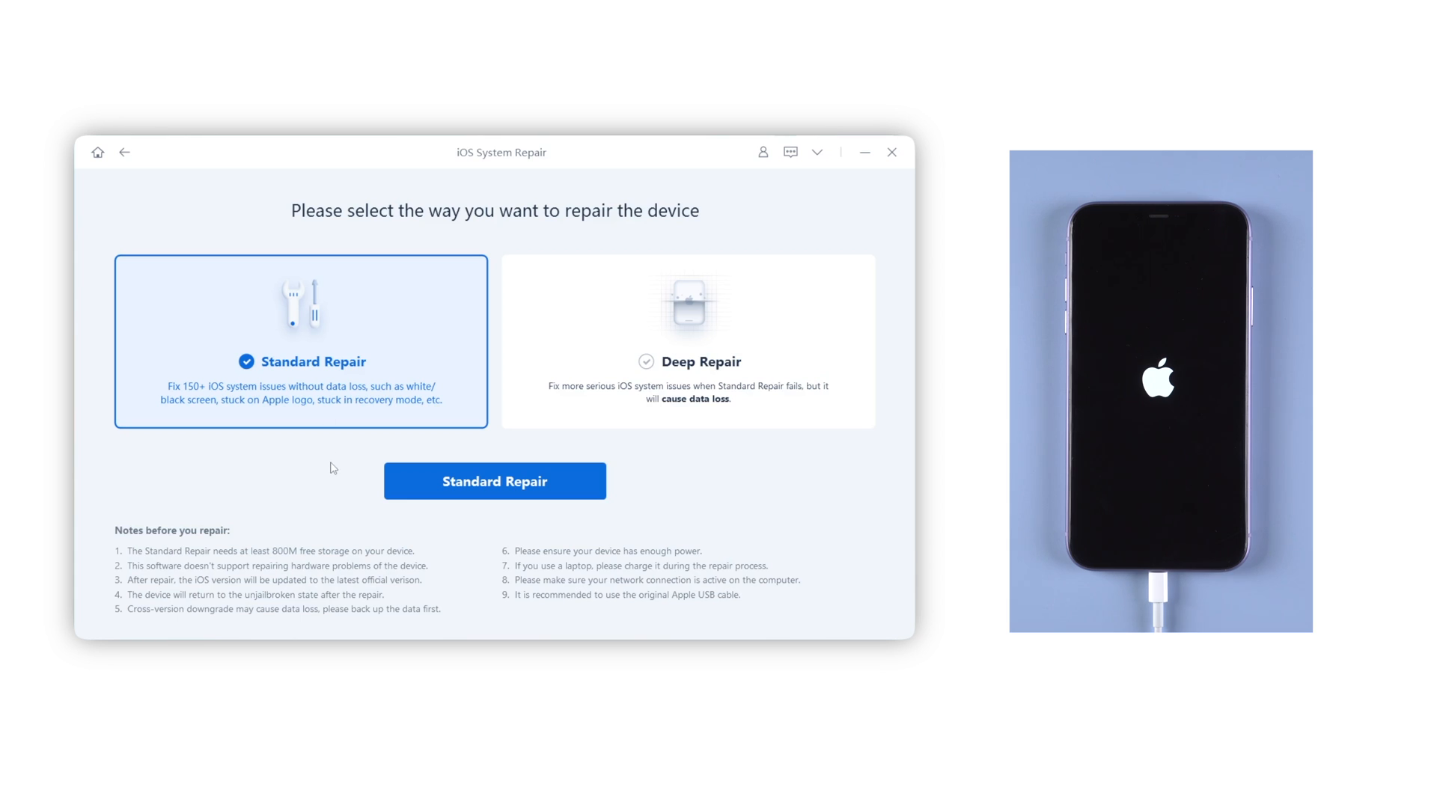
left_click(494, 481)
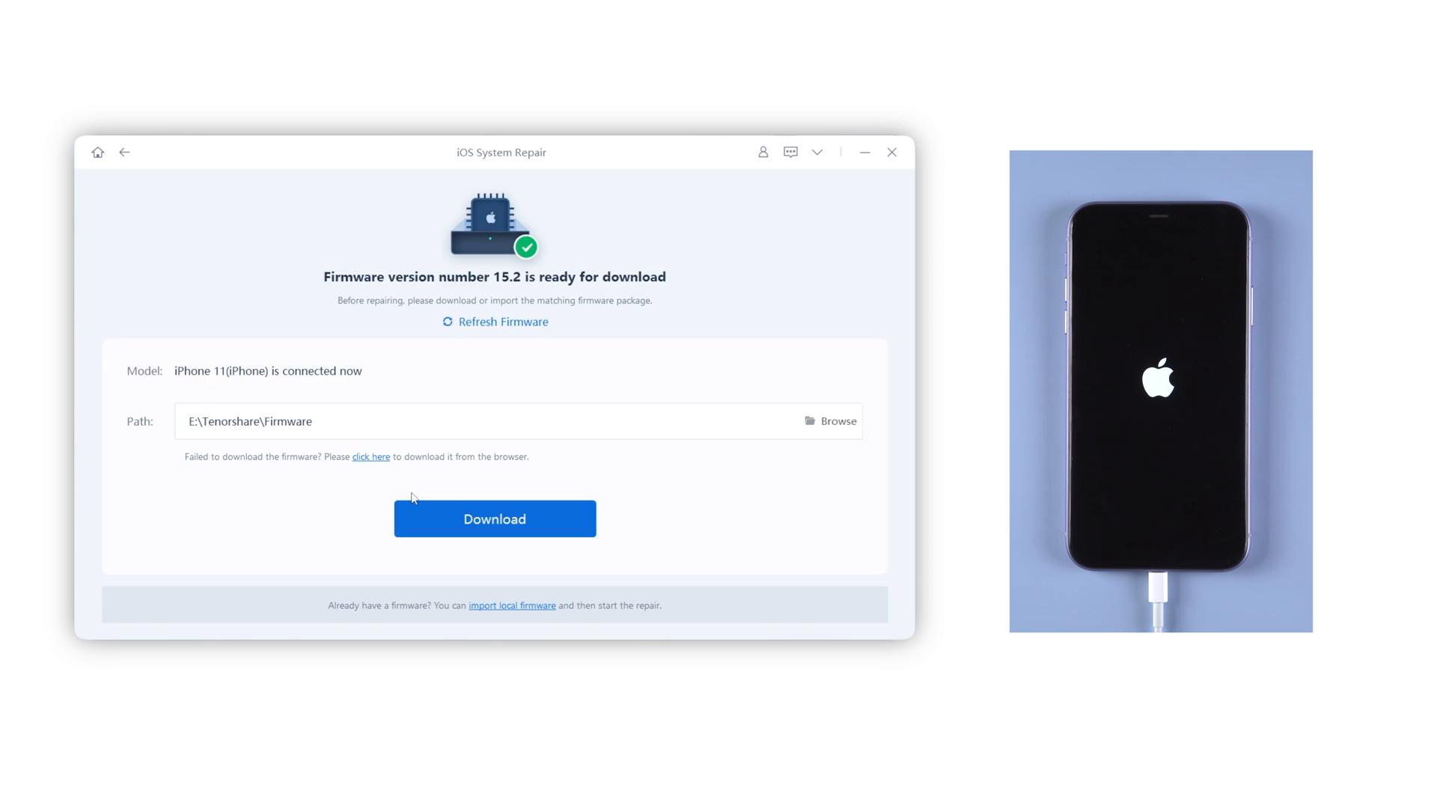
mouse_move(390, 526)
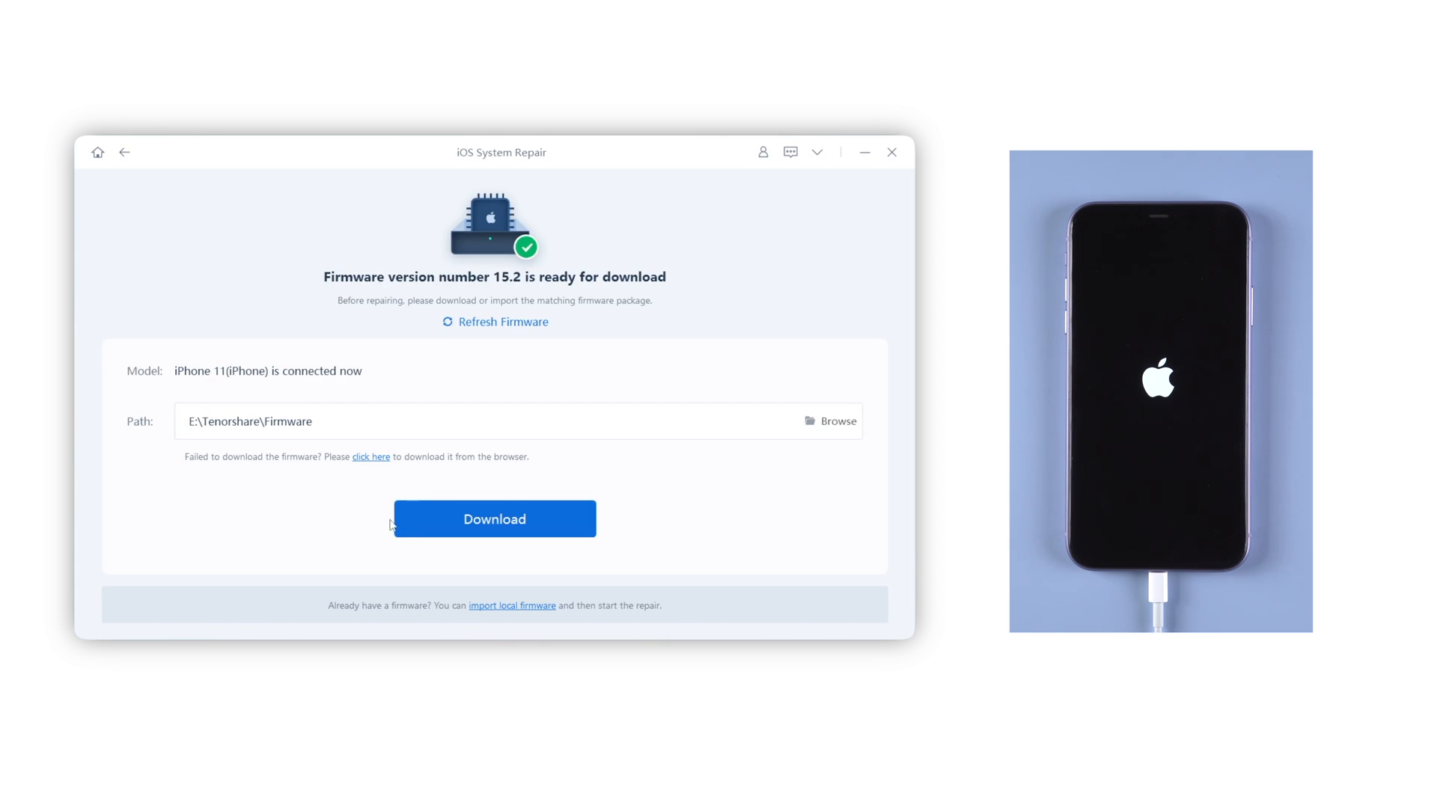
left_click(494, 519)
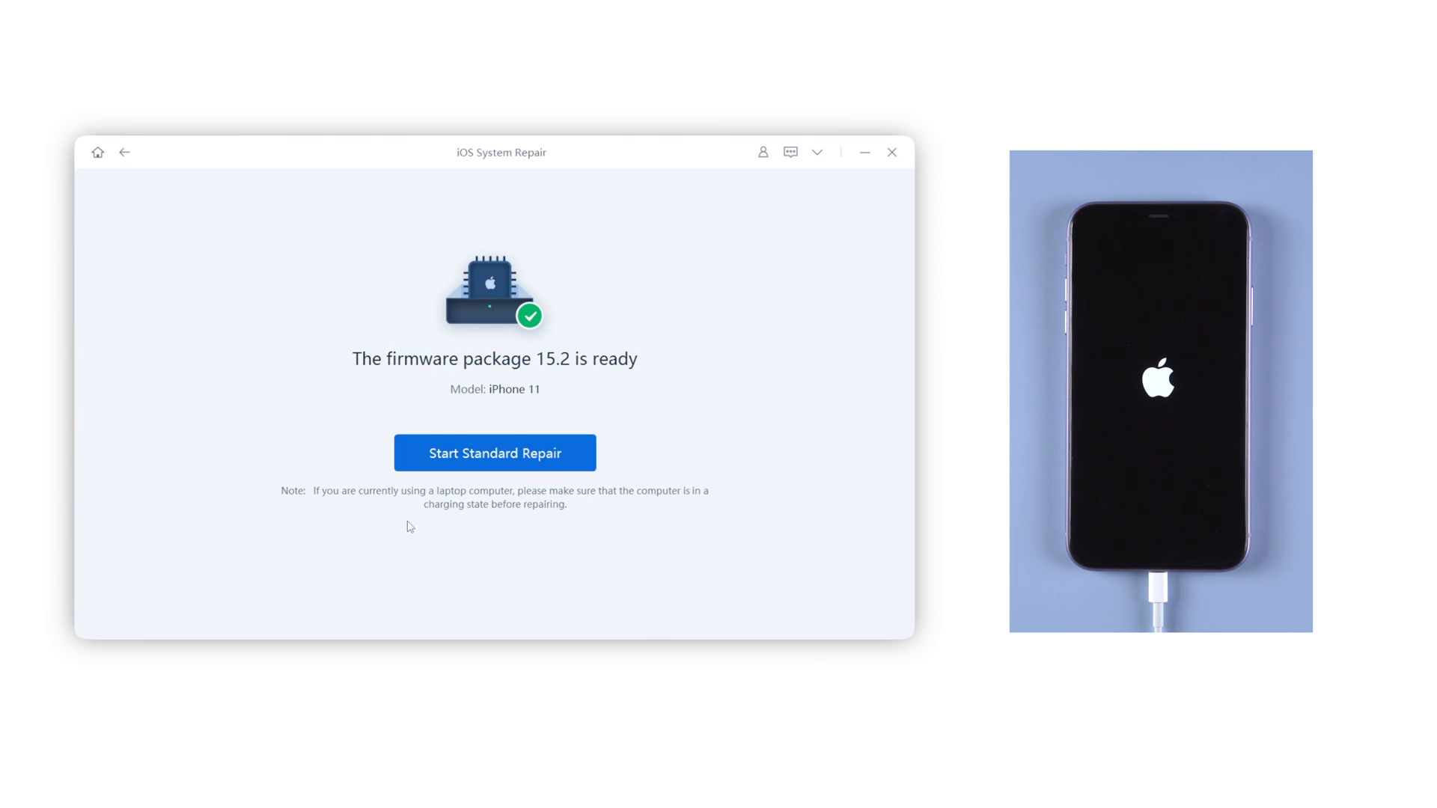
left_click(494, 452)
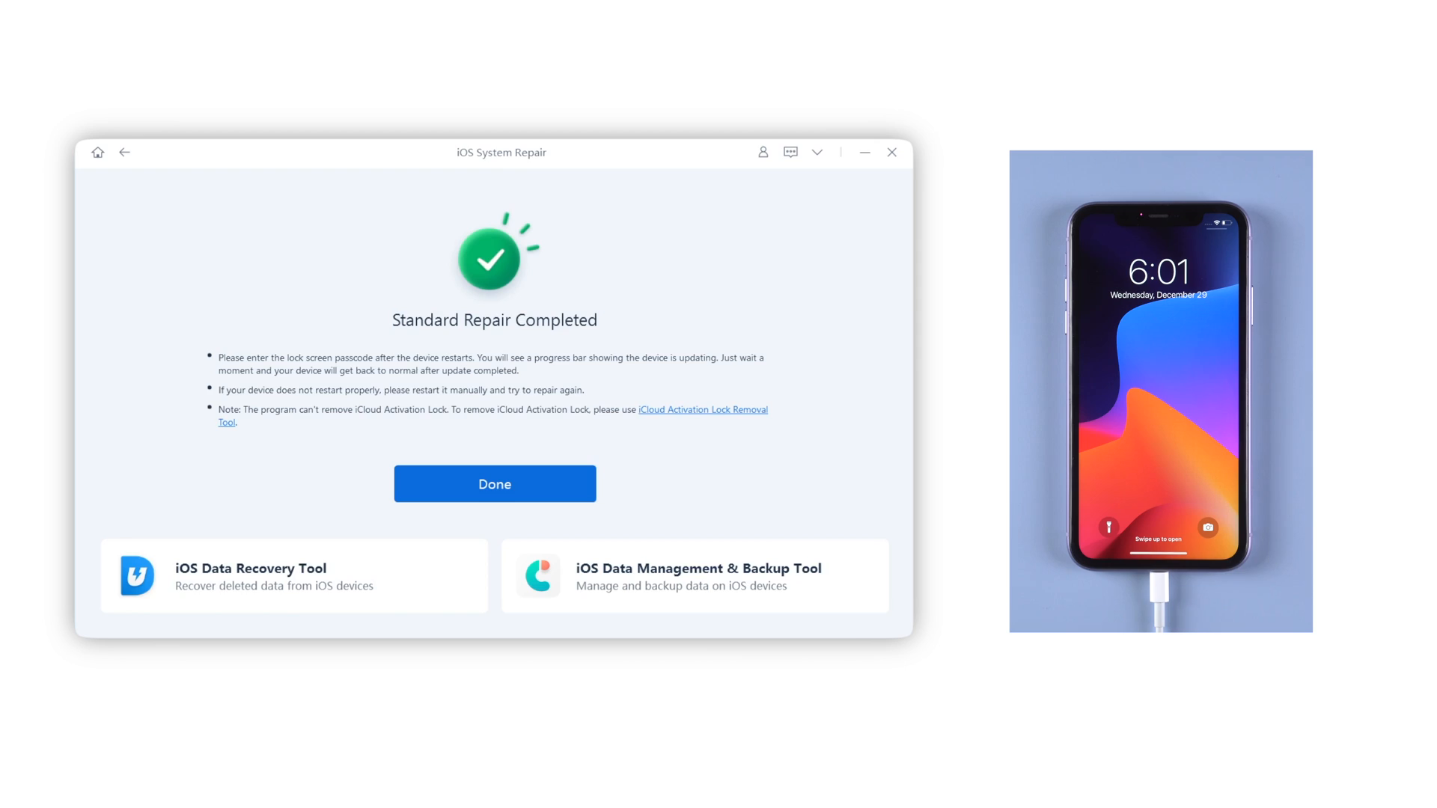
Close the Standard Repair Completed screen with Done.
left_click(494, 485)
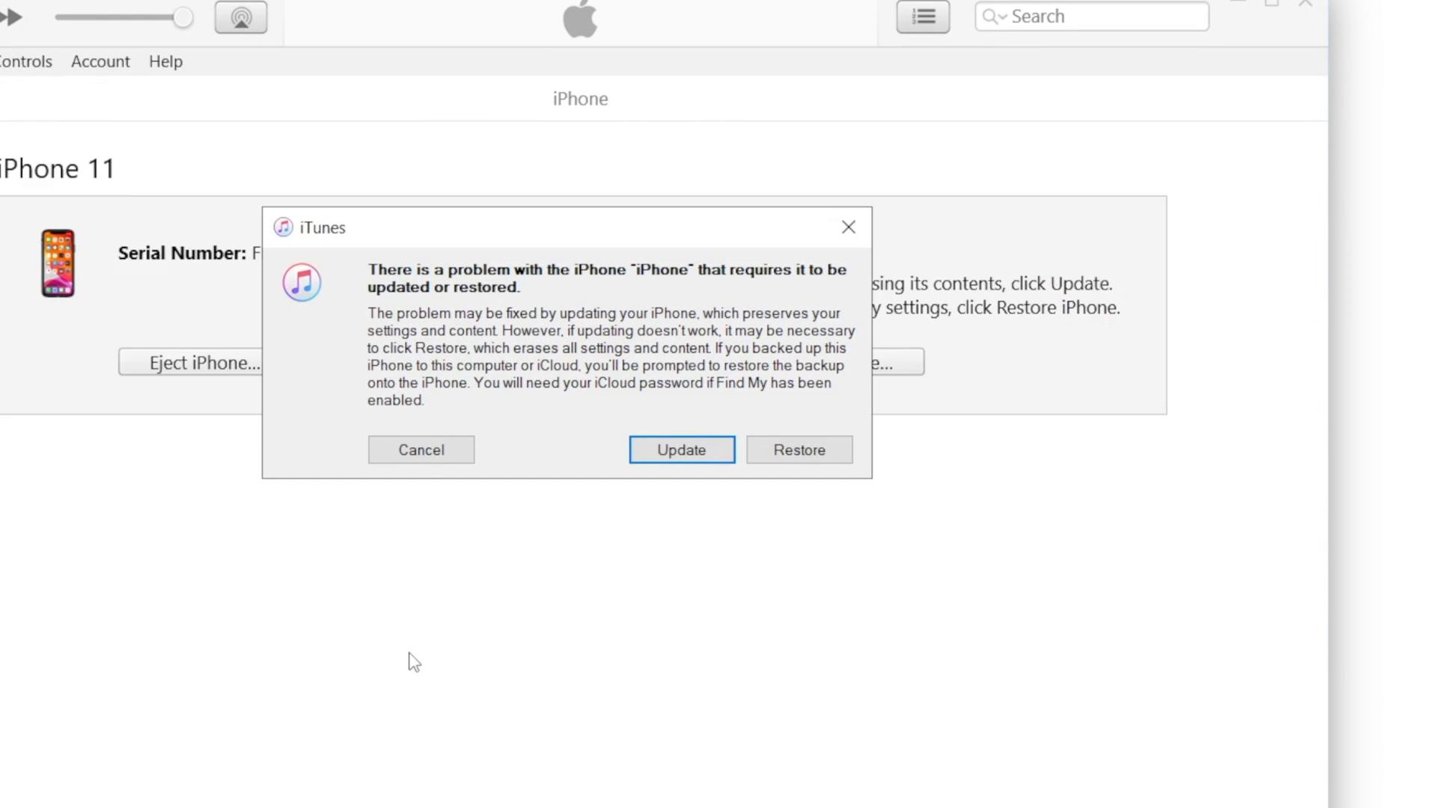
mouse_move(772, 615)
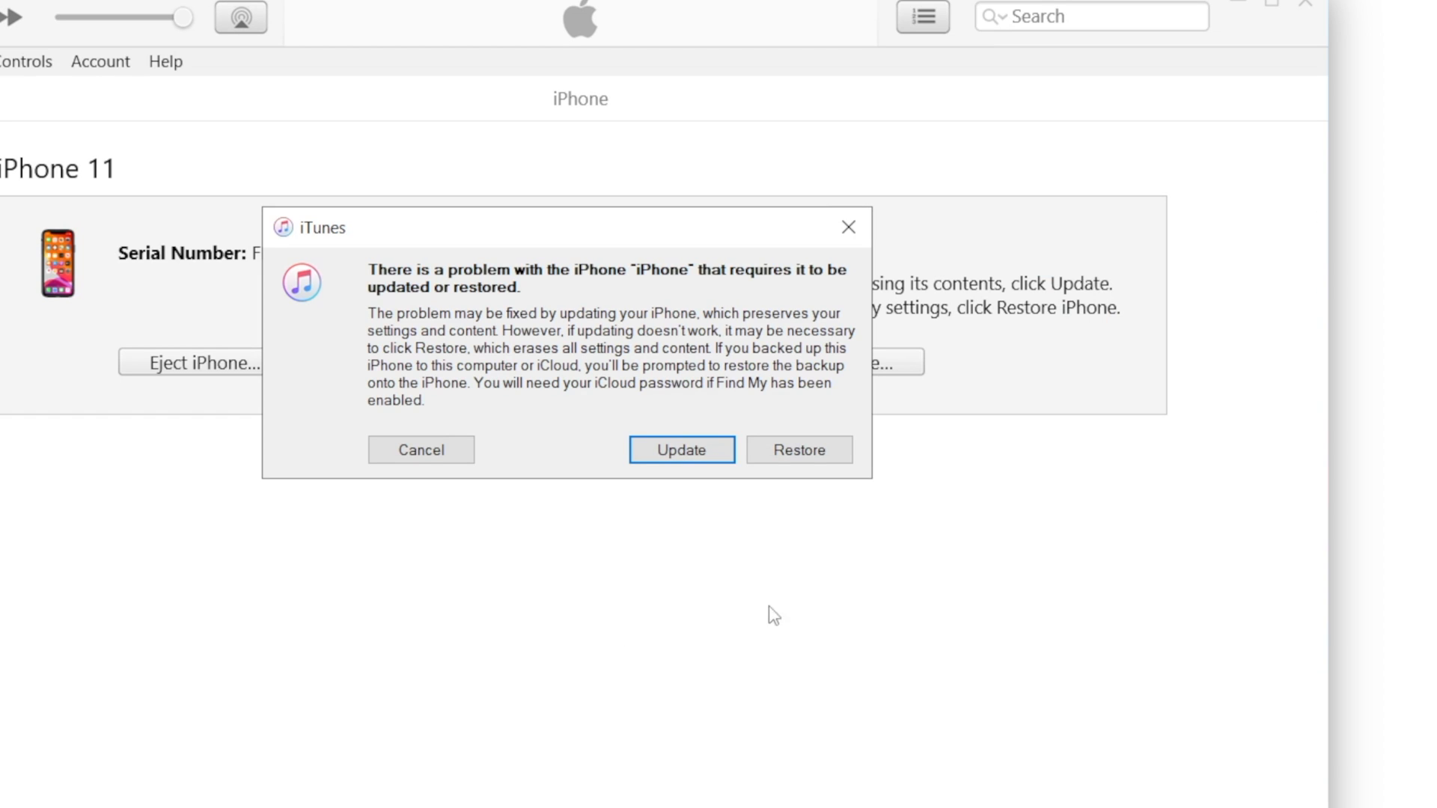
mouse_move(681, 450)
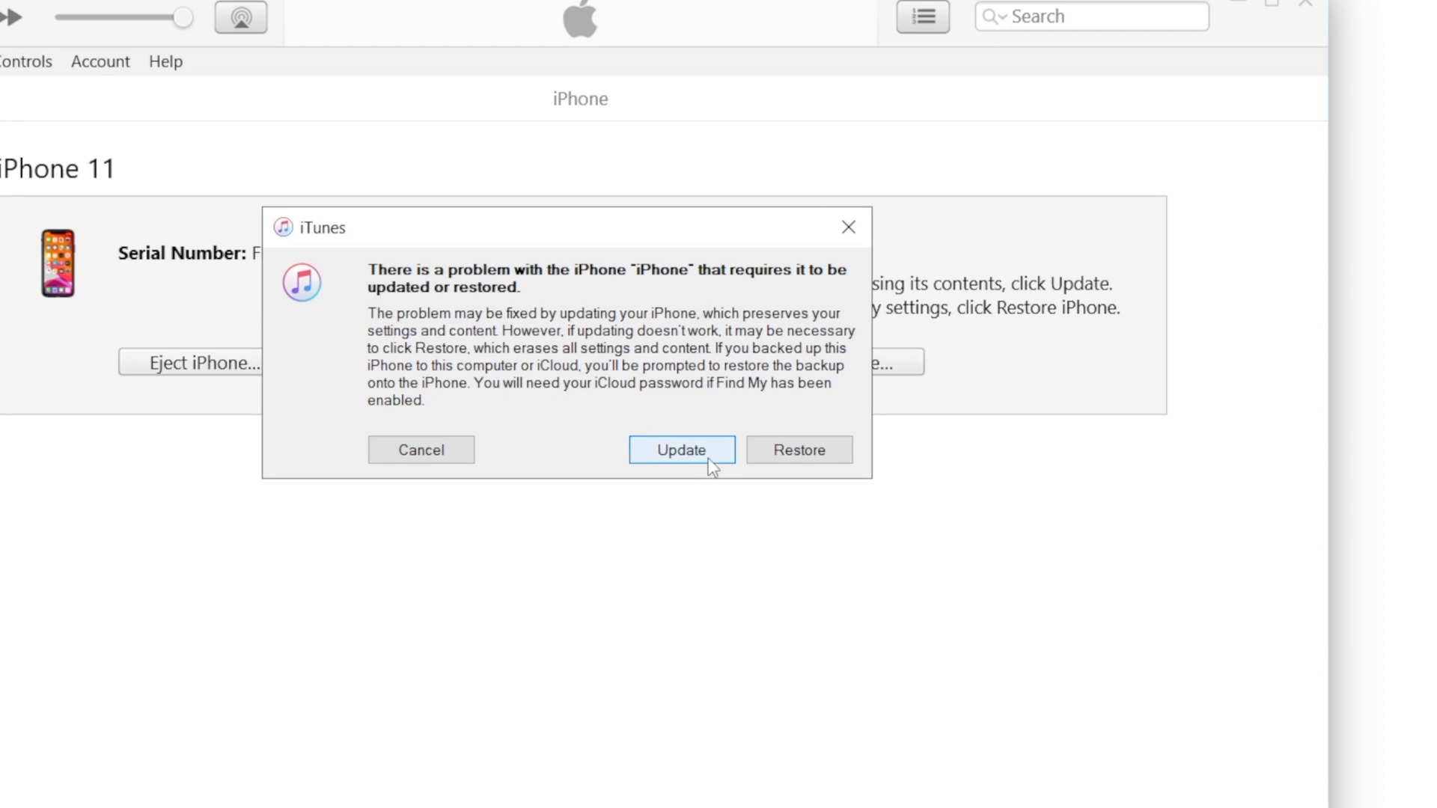
Choose Update over Restore in iTunes, confirm iOS 15.2, and continue past the release notes.
left_click(681, 449)
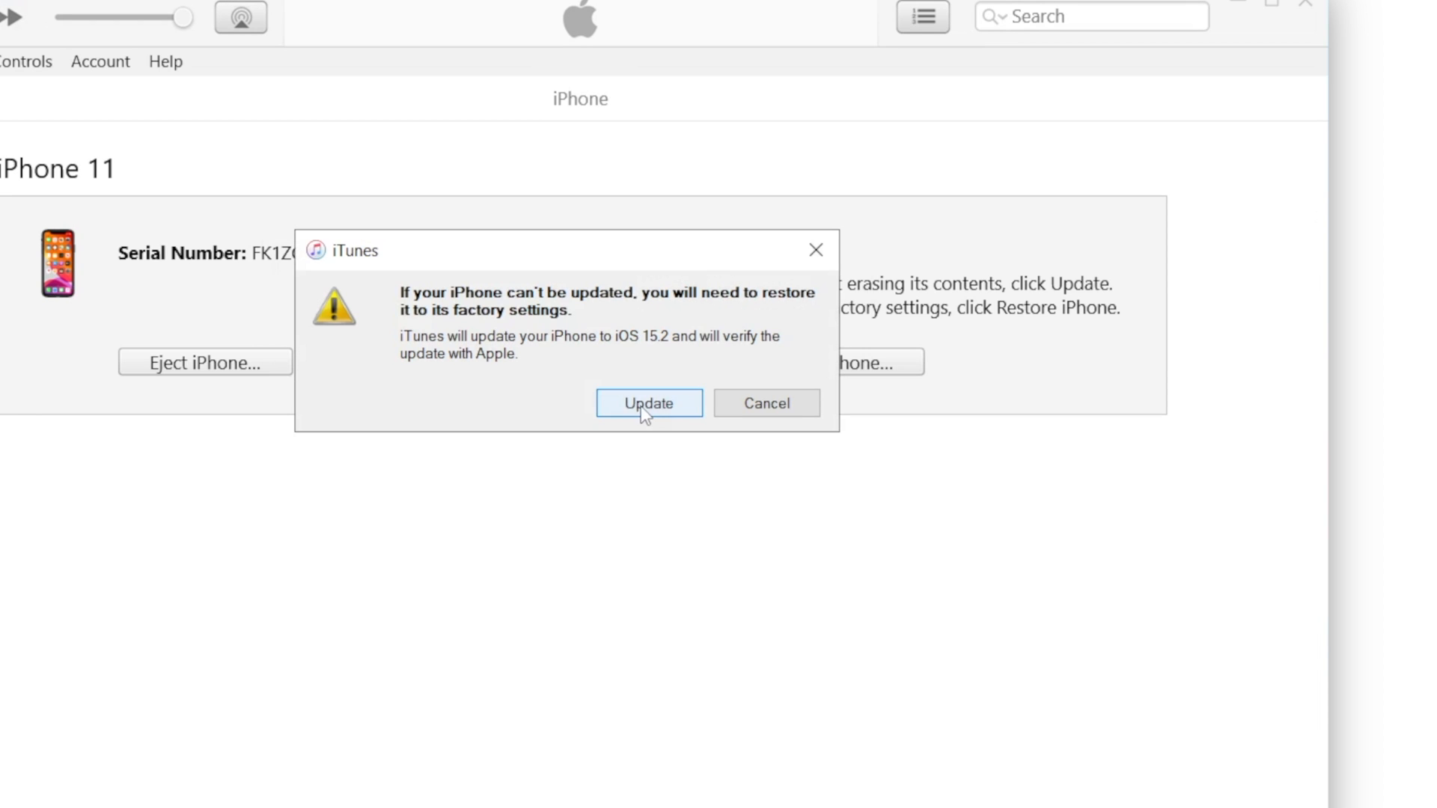
left_click(649, 404)
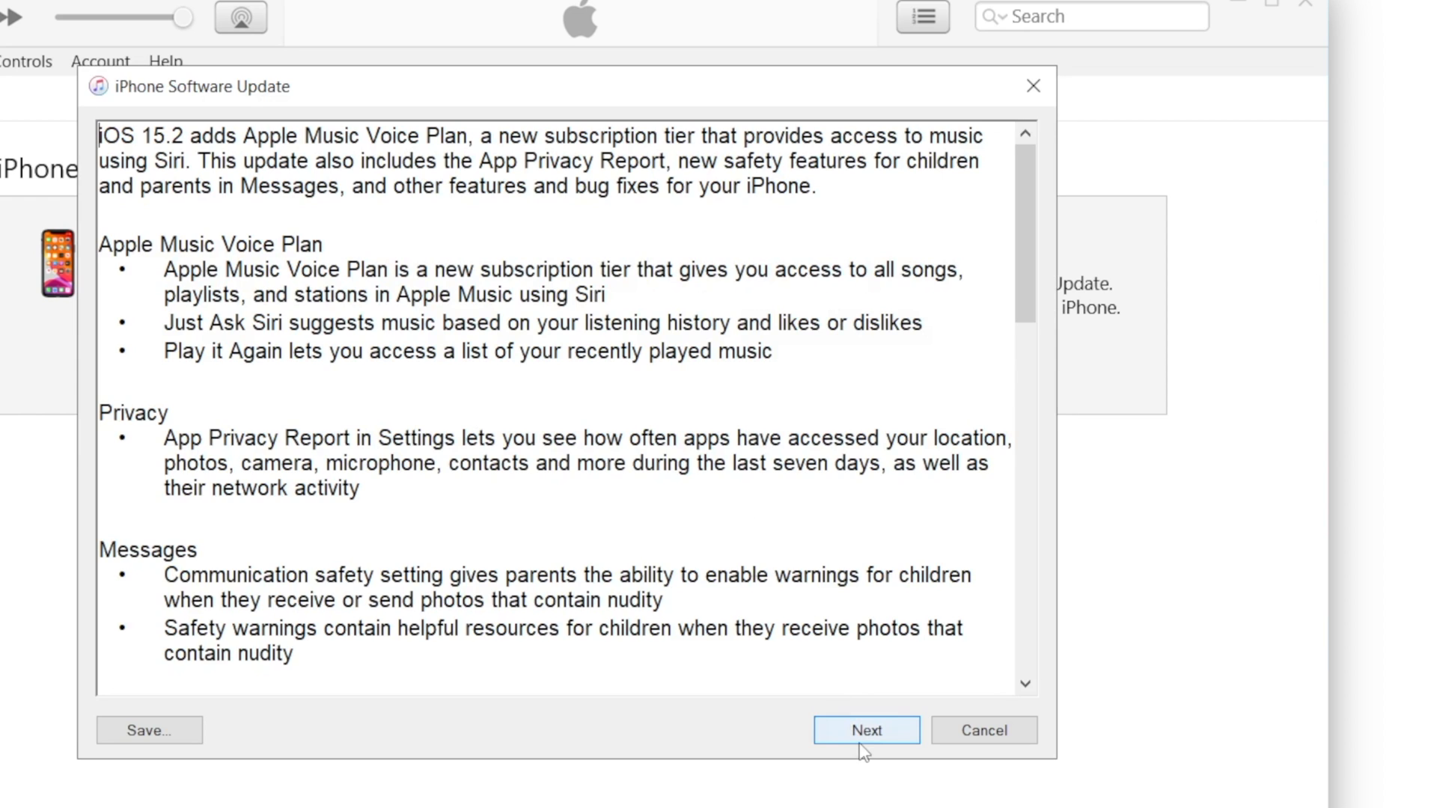
left_click(865, 730)
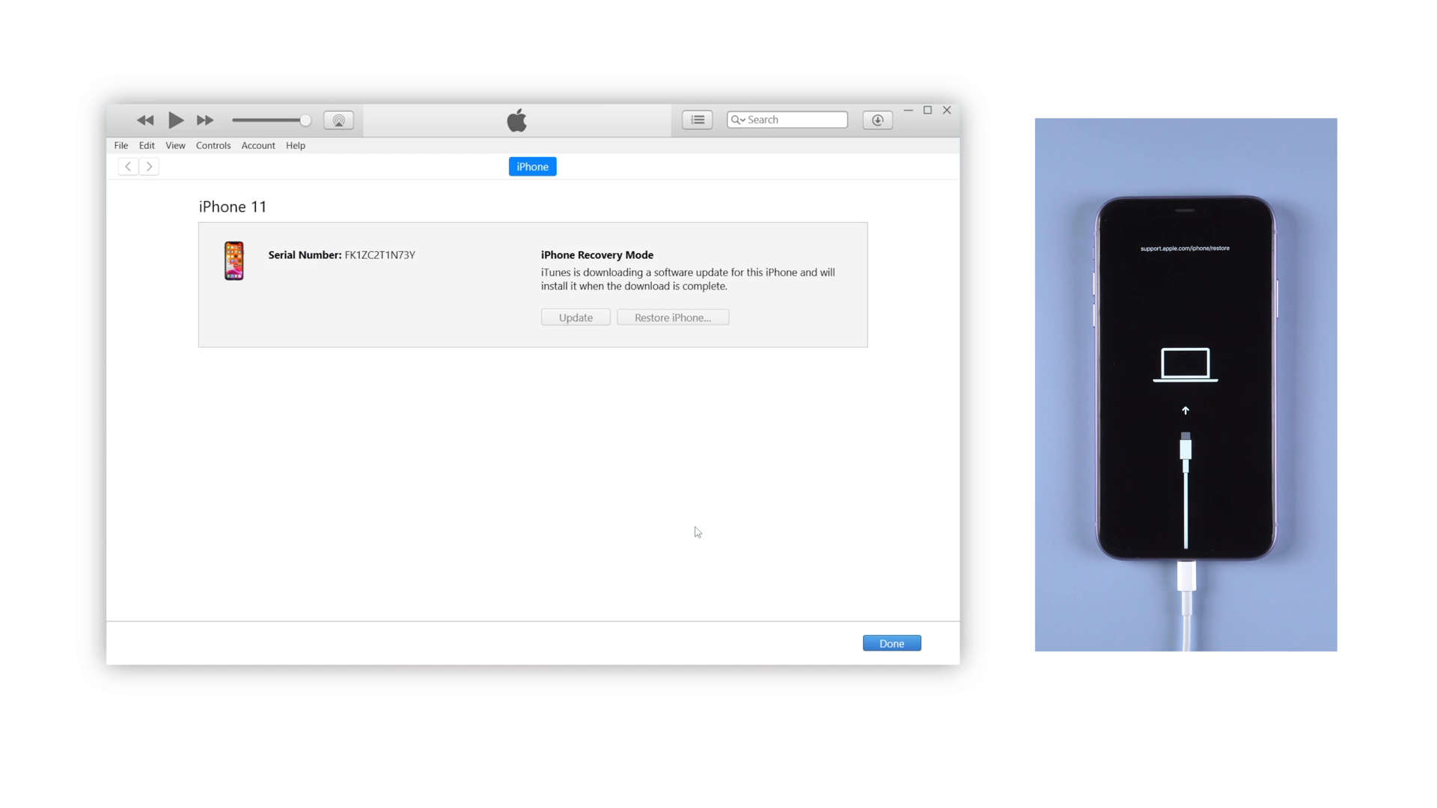
mouse_move(815, 248)
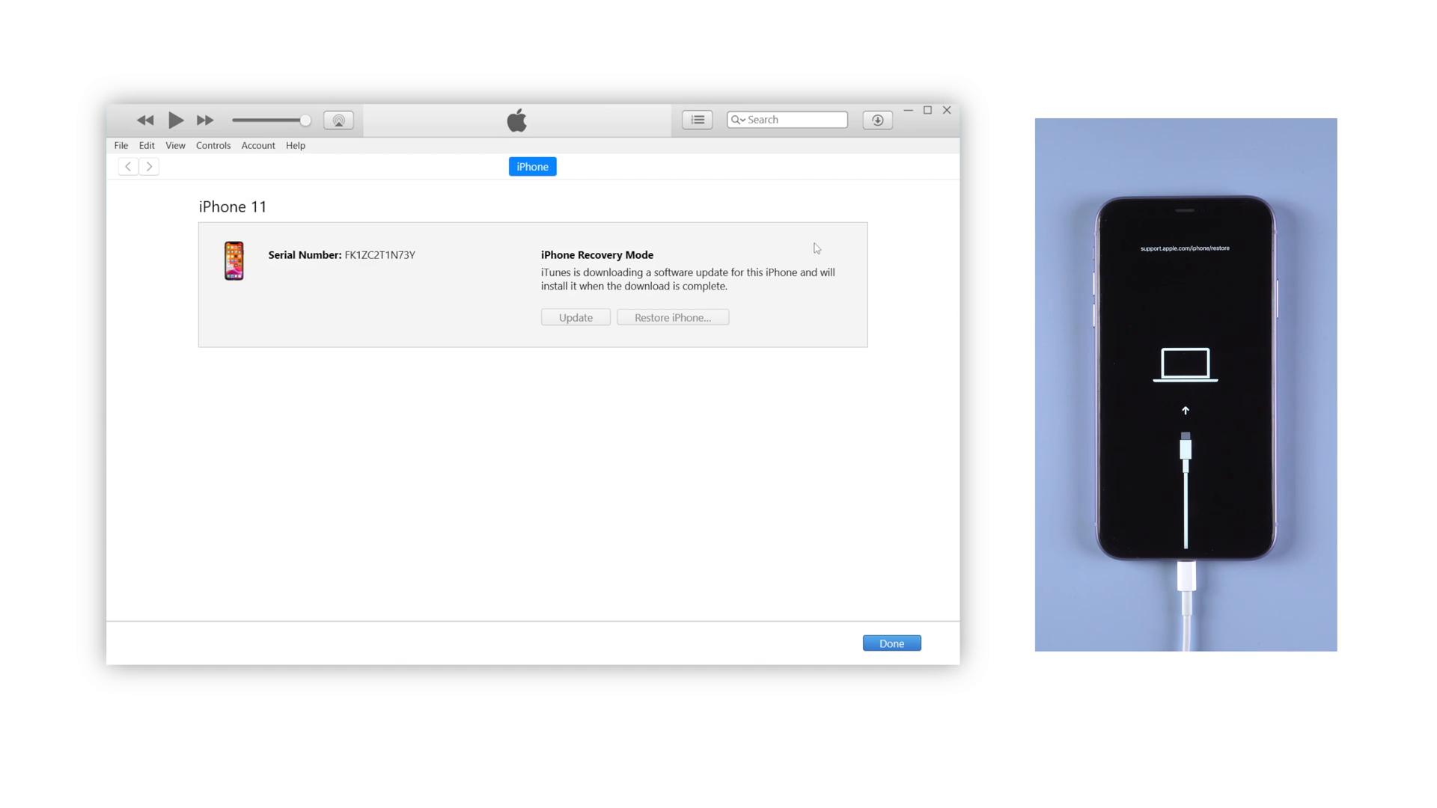
left_click(877, 119)
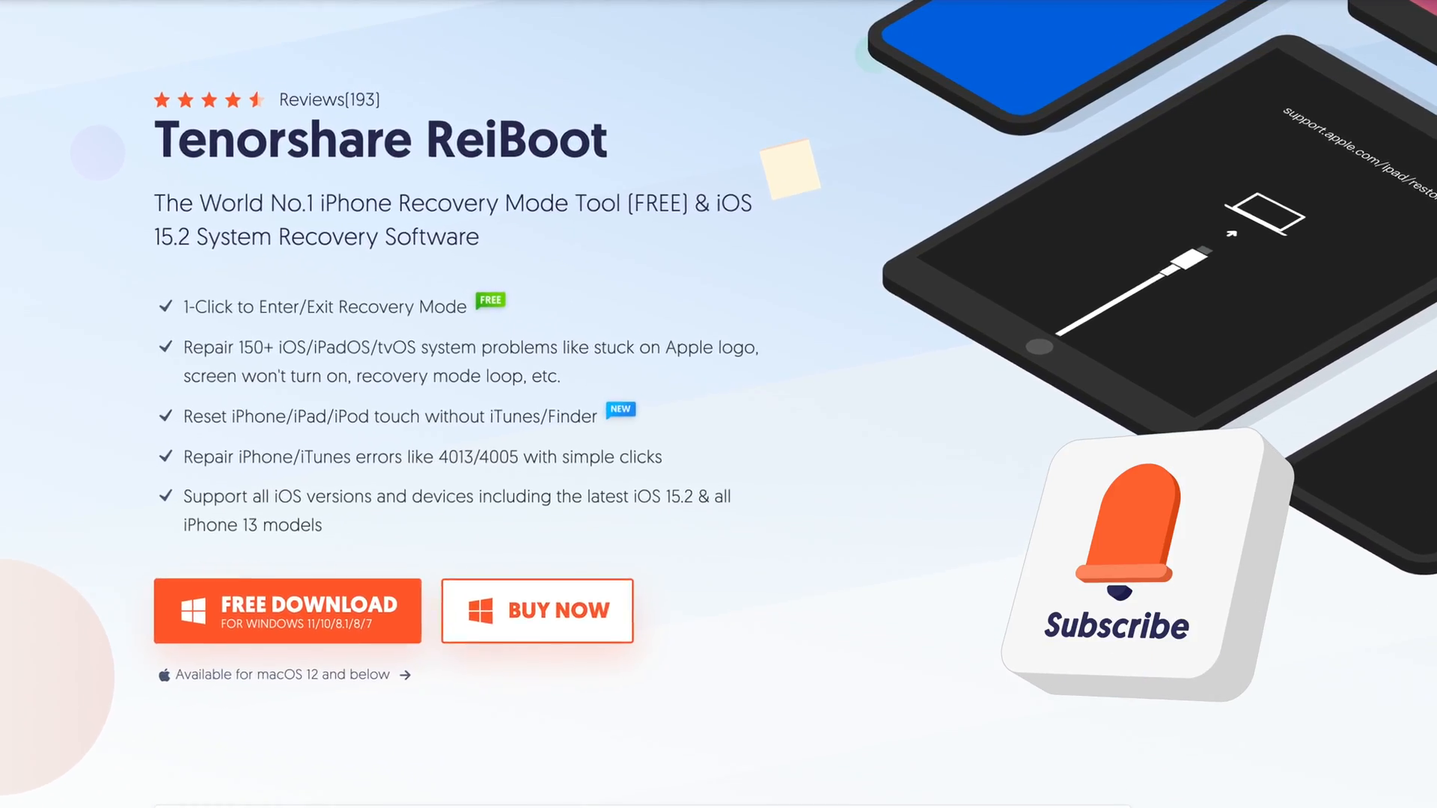
Open the ReiBoot pricing page listing 1-month, 1-year and lifetime licences.
left_click(536, 610)
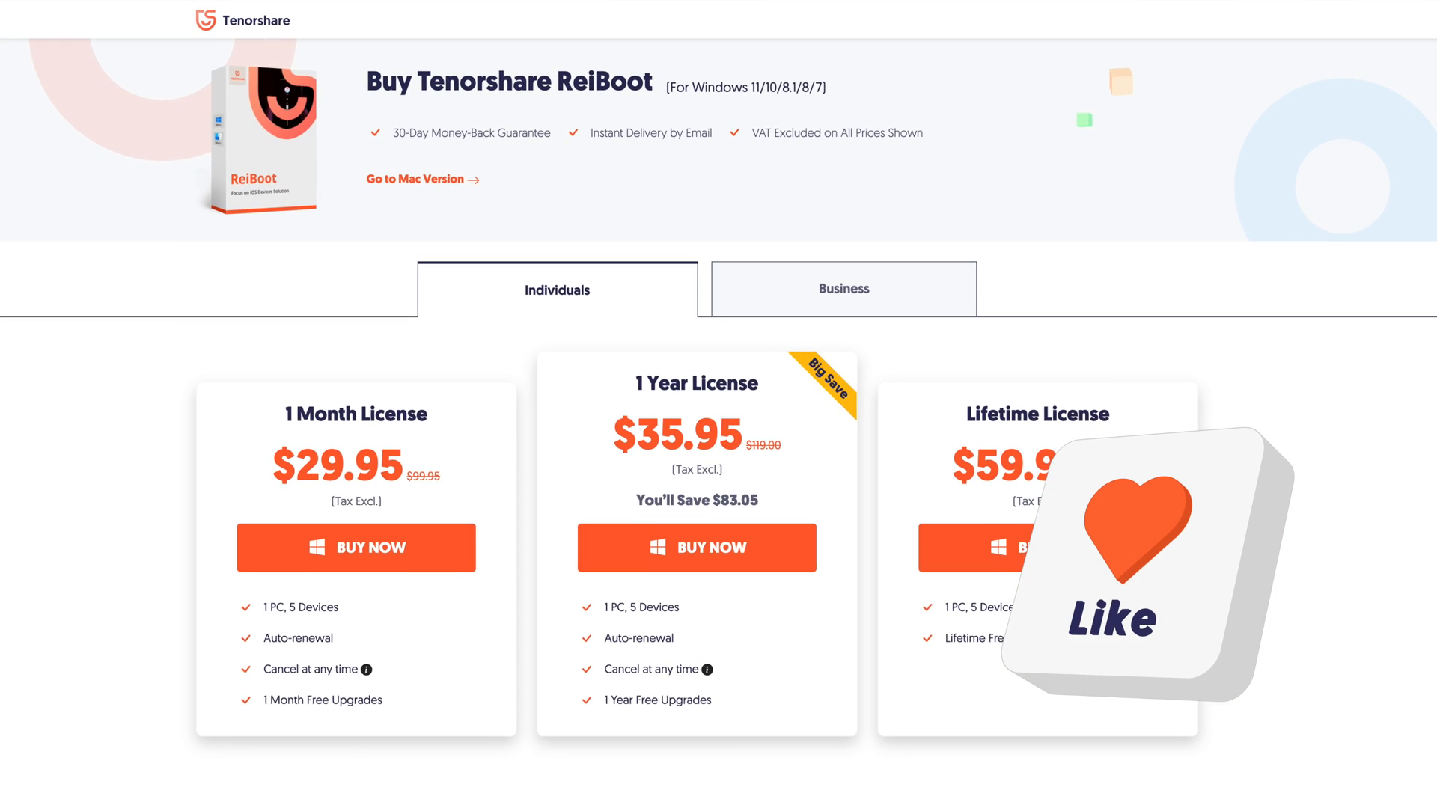